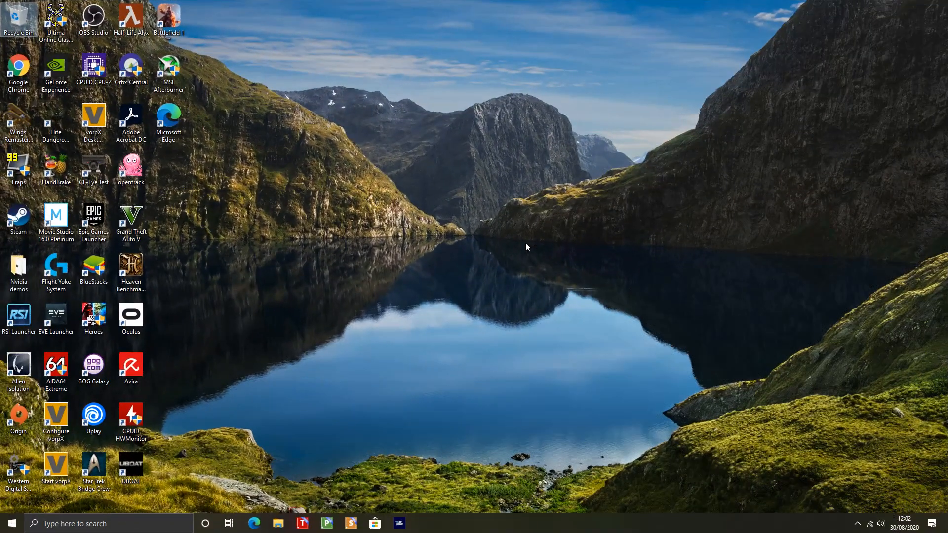
mouse_move(398, 265)
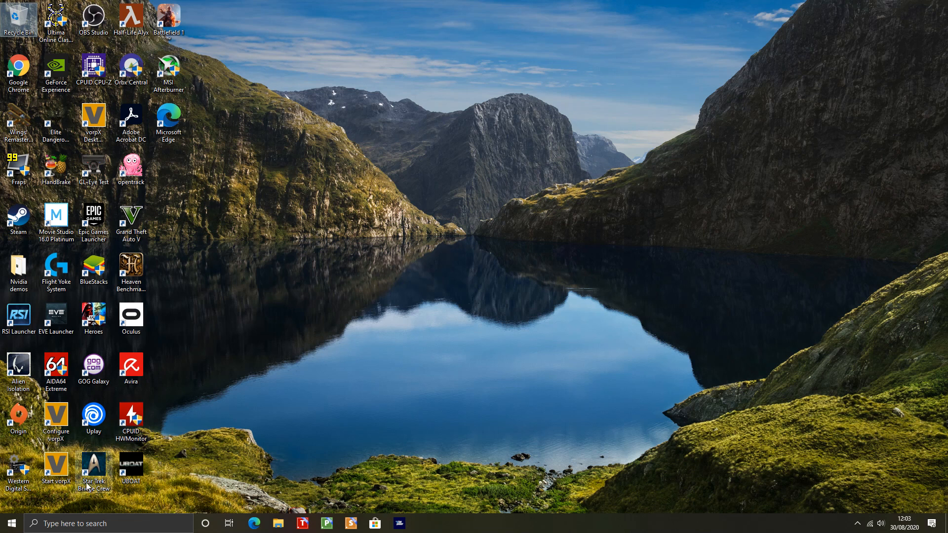
mouse_move(153, 473)
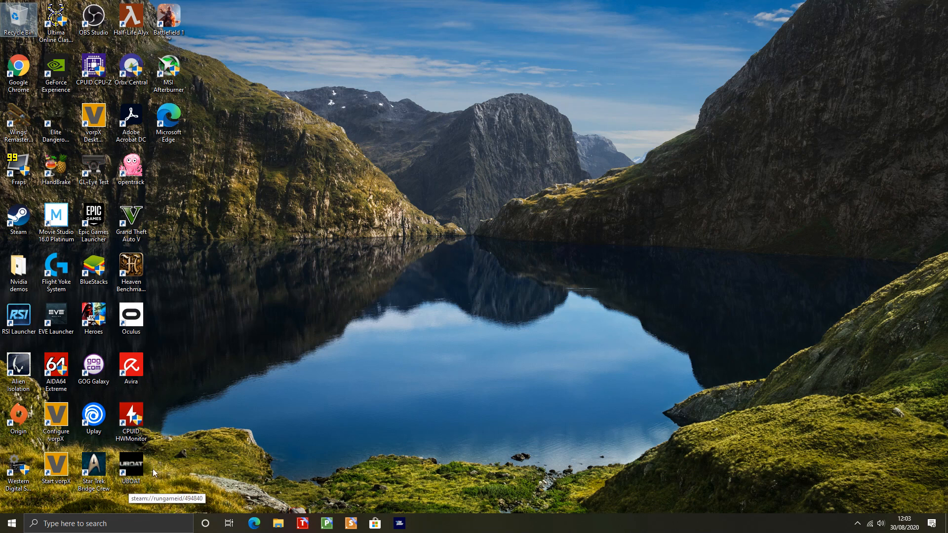
mouse_move(35, 499)
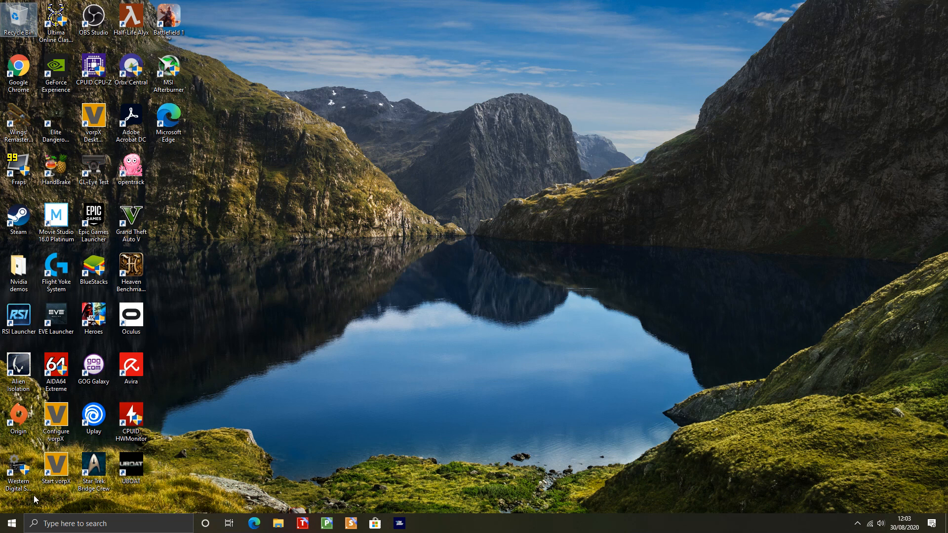
Search the taskbar for 'control Panel' so Control Panel appears as the best match
click(109, 524)
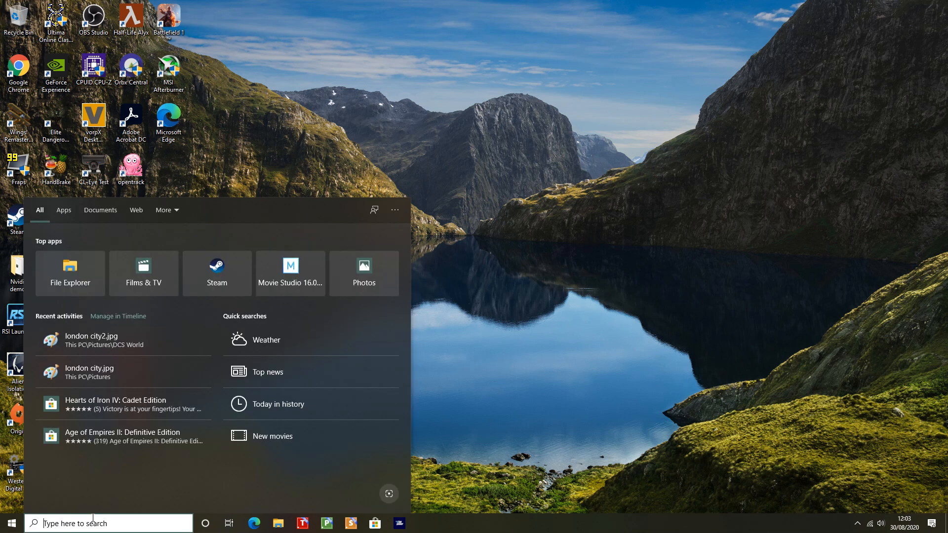
text(control Panel)
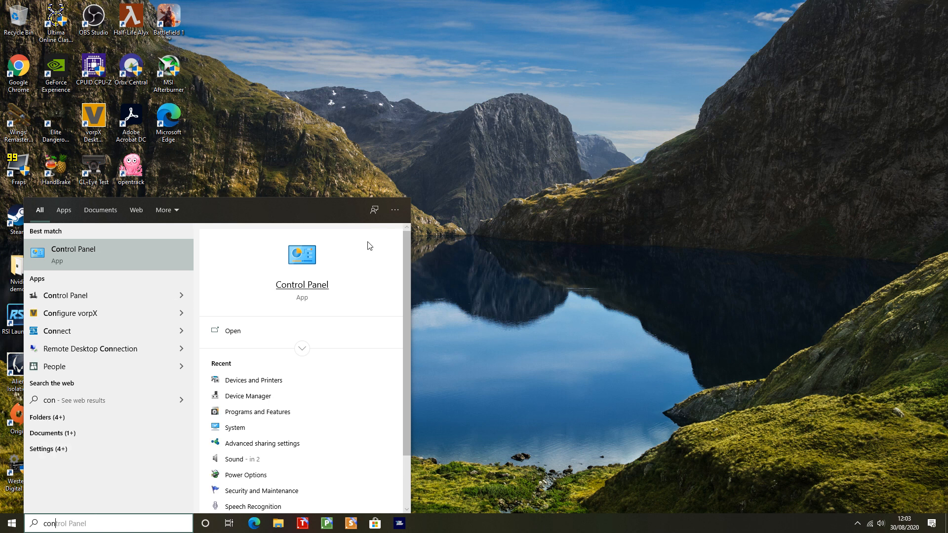
In Control Panel's Devices and Printers, select the Flight Yoke System to show its Logitech game-controller details
click(73, 254)
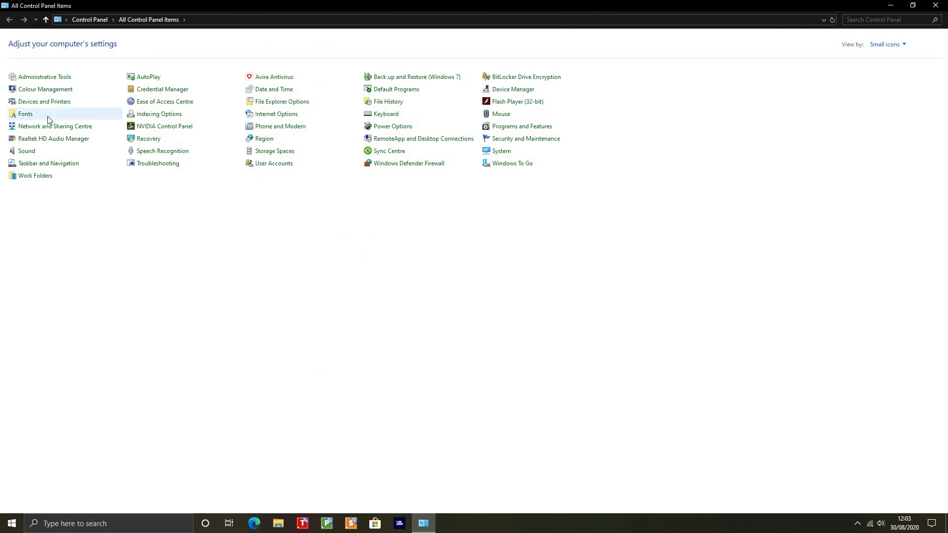
mouse_move(44, 102)
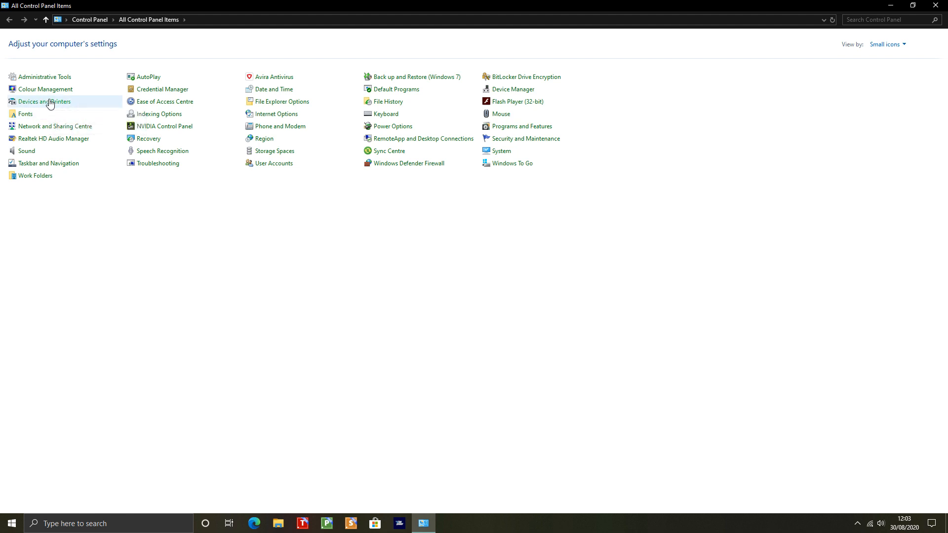
click(44, 102)
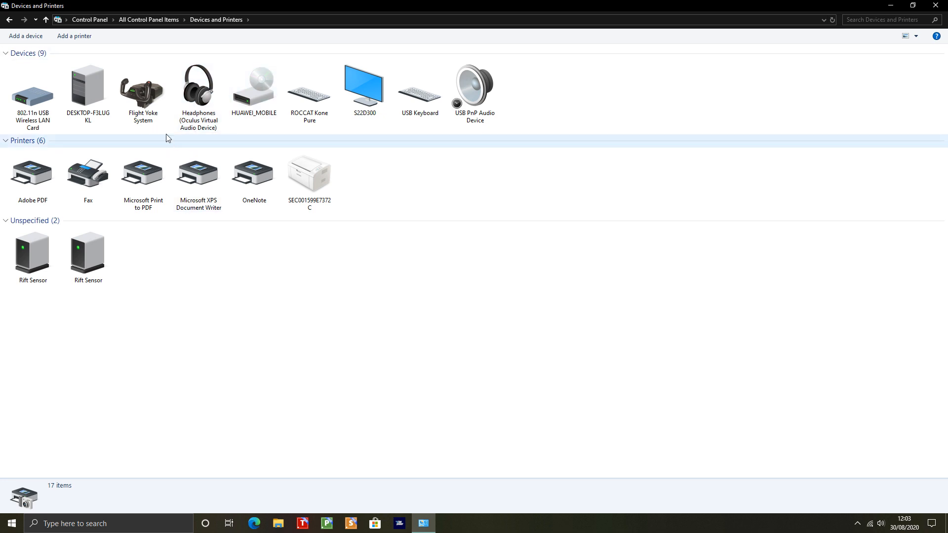
click(143, 91)
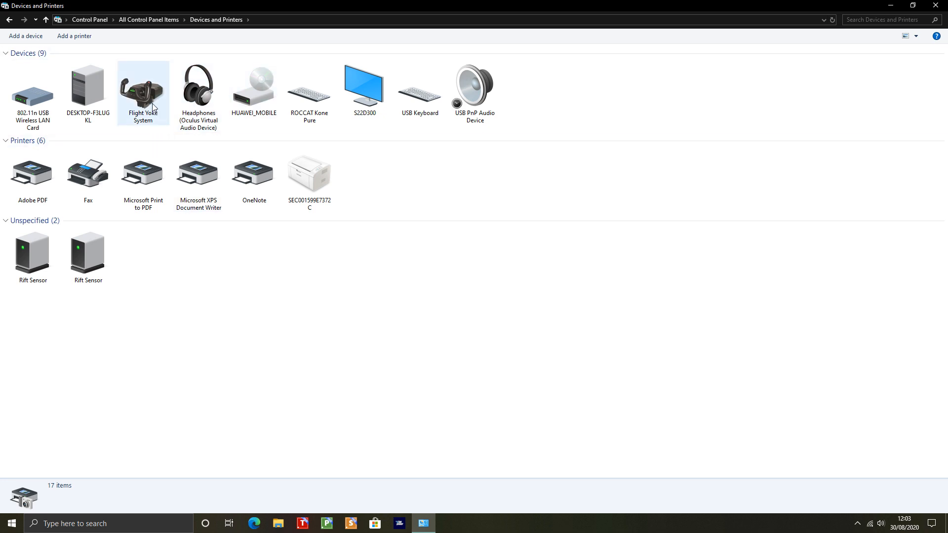
click(143, 88)
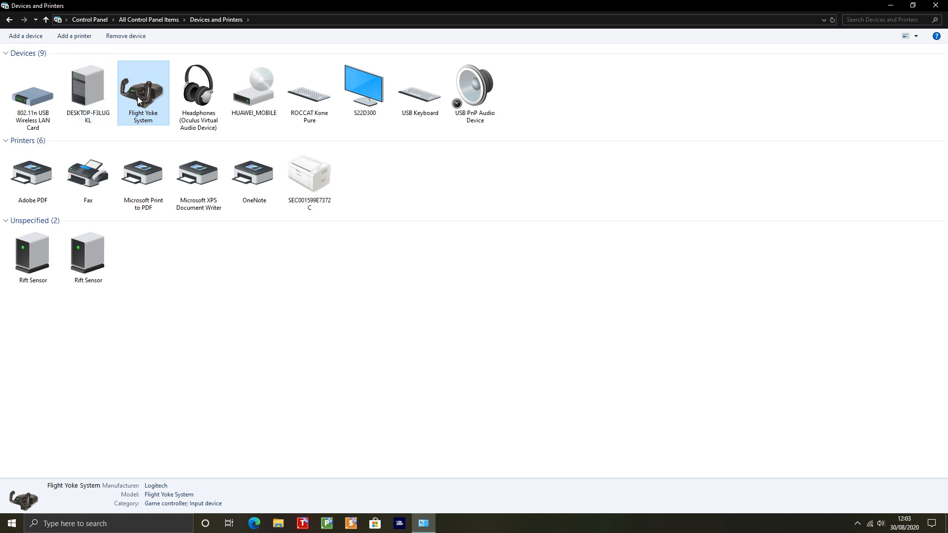
From the Flight Yoke System's context menu, bring up the Game Controllers window listing it with OK status
right_click(143, 88)
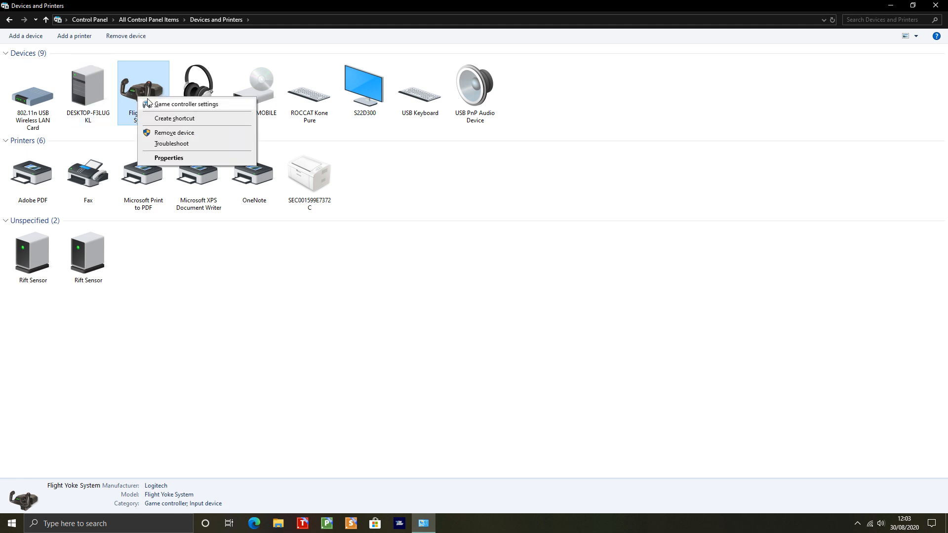
mouse_move(217, 110)
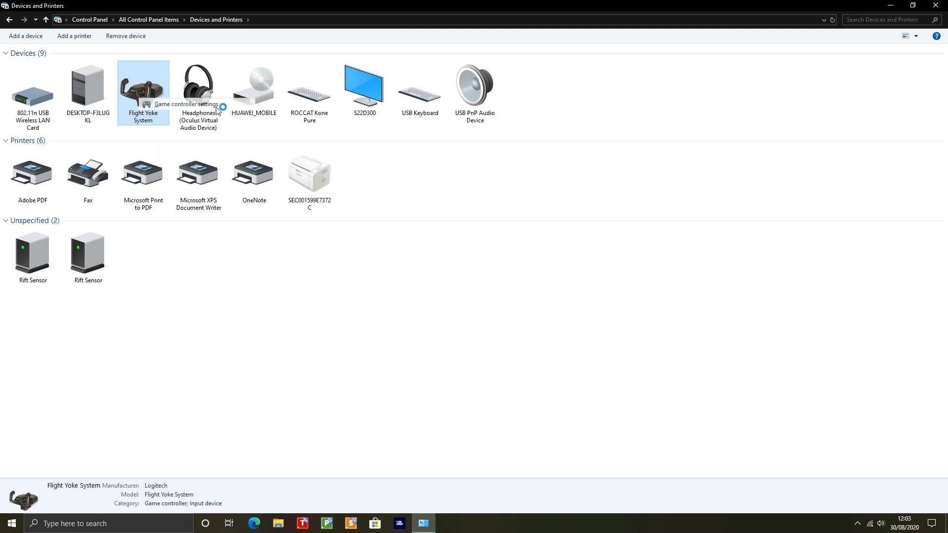
click(187, 105)
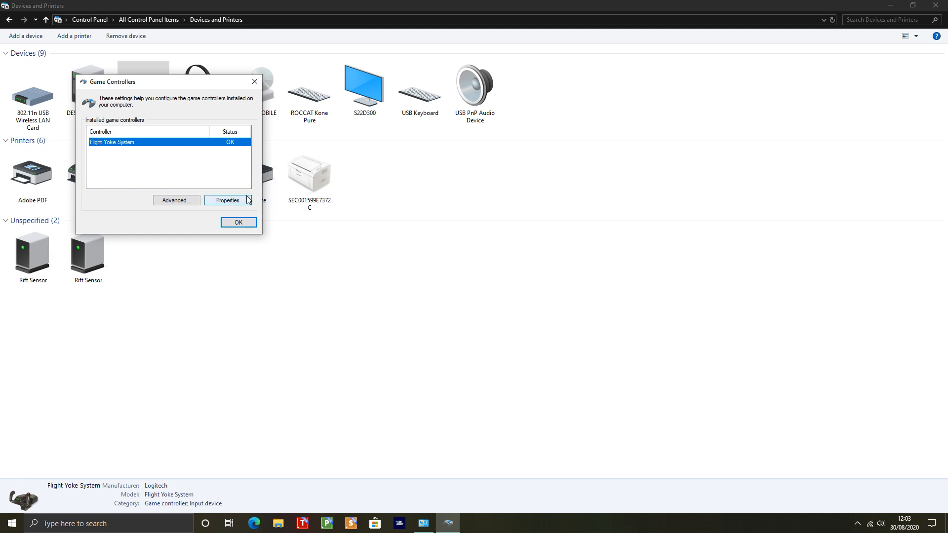
Bring up the Flight Yoke System Properties test page showing axes, POV hat and buttons
click(228, 200)
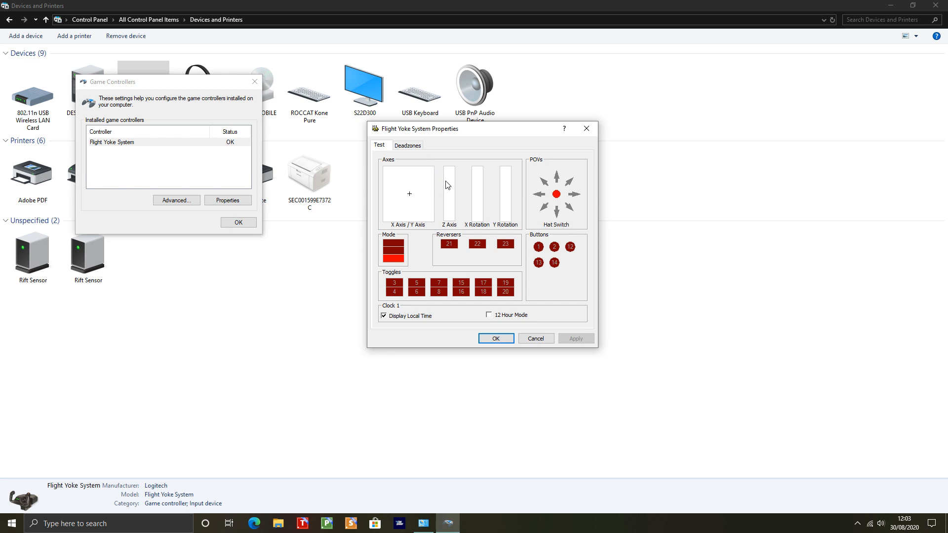
mouse_move(429, 194)
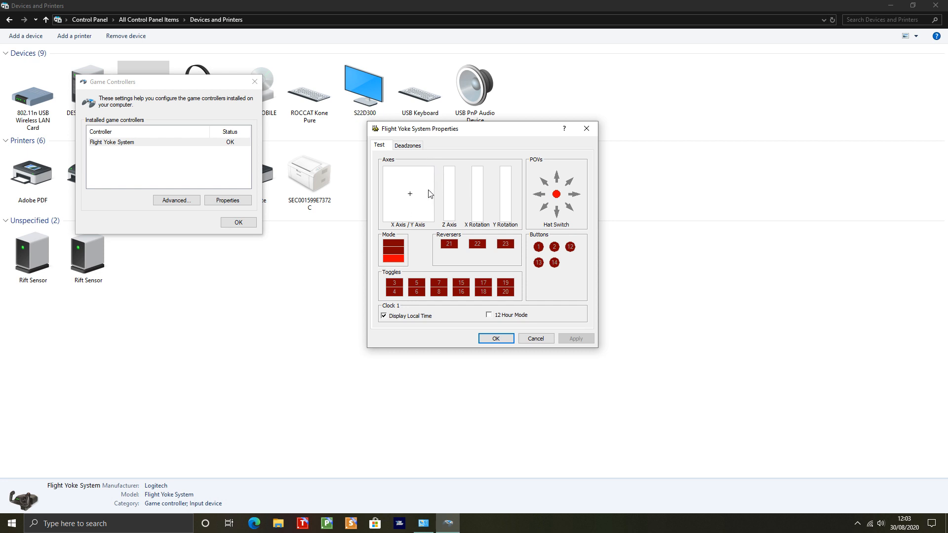
mouse_move(417, 200)
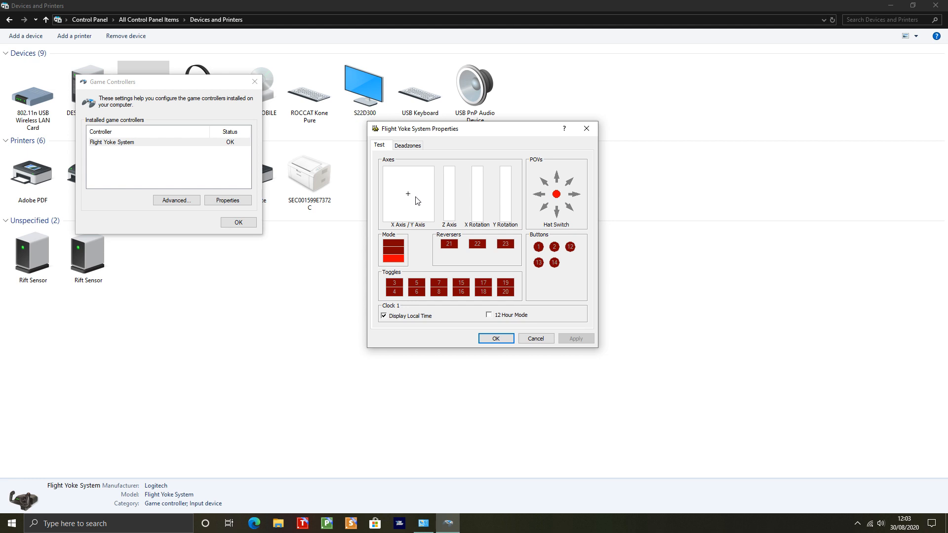
mouse_move(414, 161)
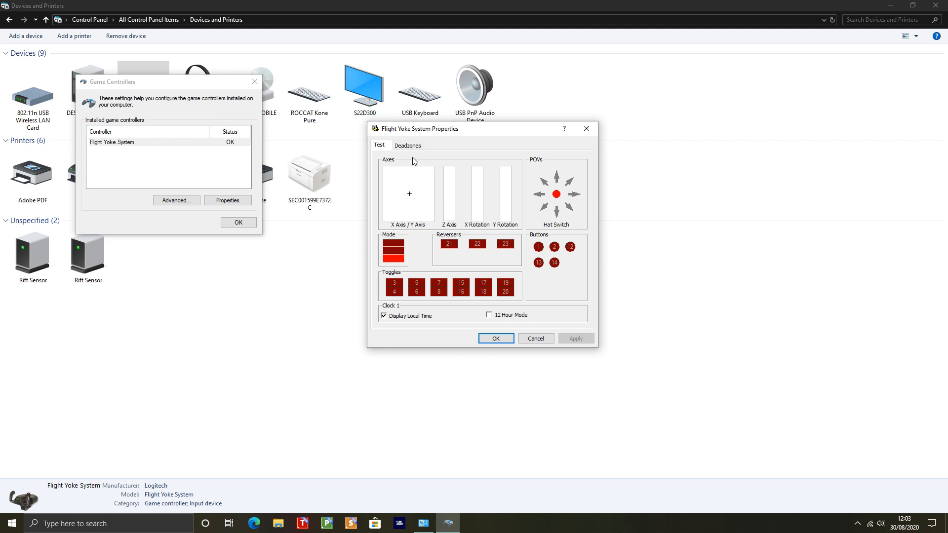
Switch the Flight Yoke System Properties to the Deadzones page with its axis sliders
click(408, 146)
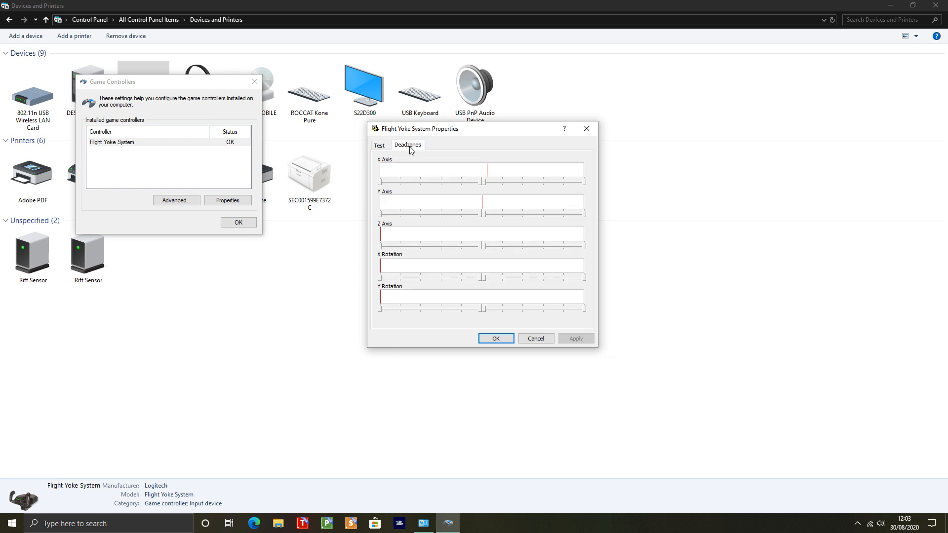
mouse_move(499, 192)
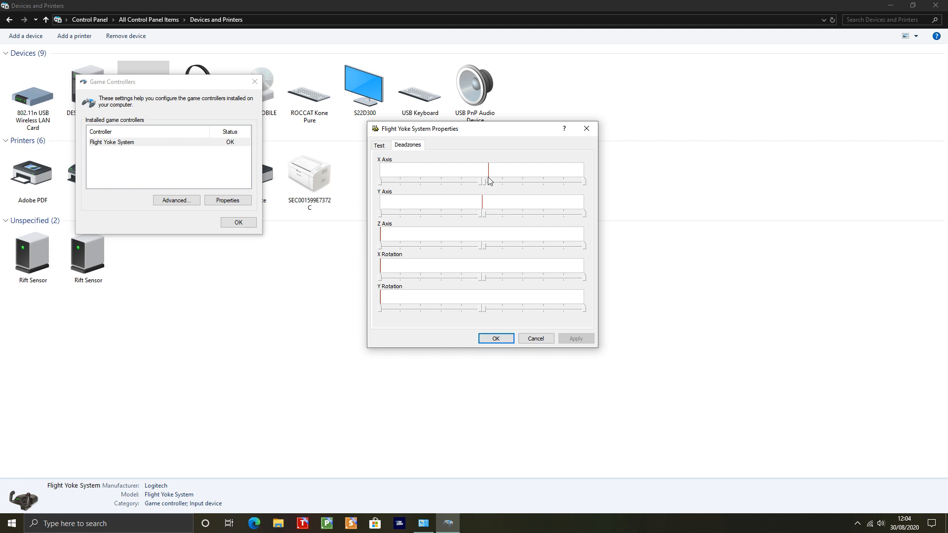
mouse_move(484, 210)
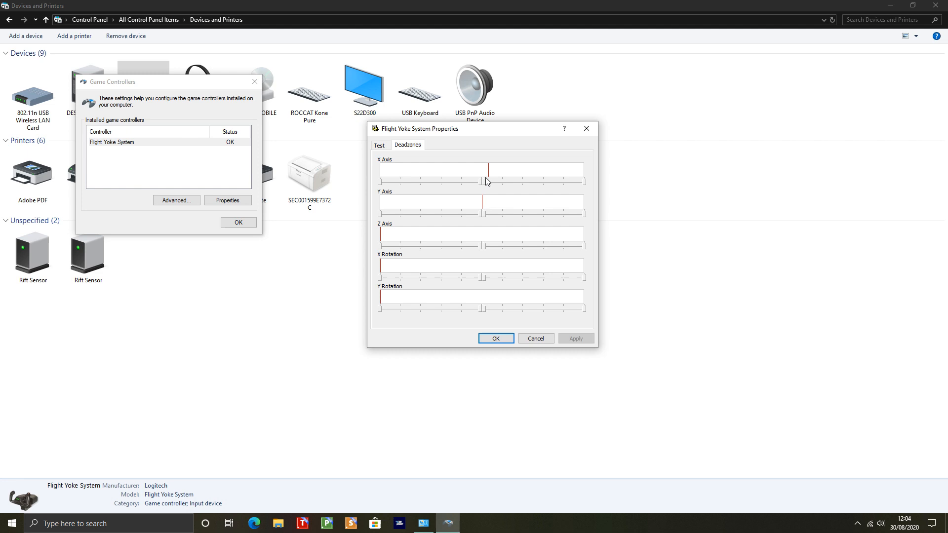
mouse_move(479, 189)
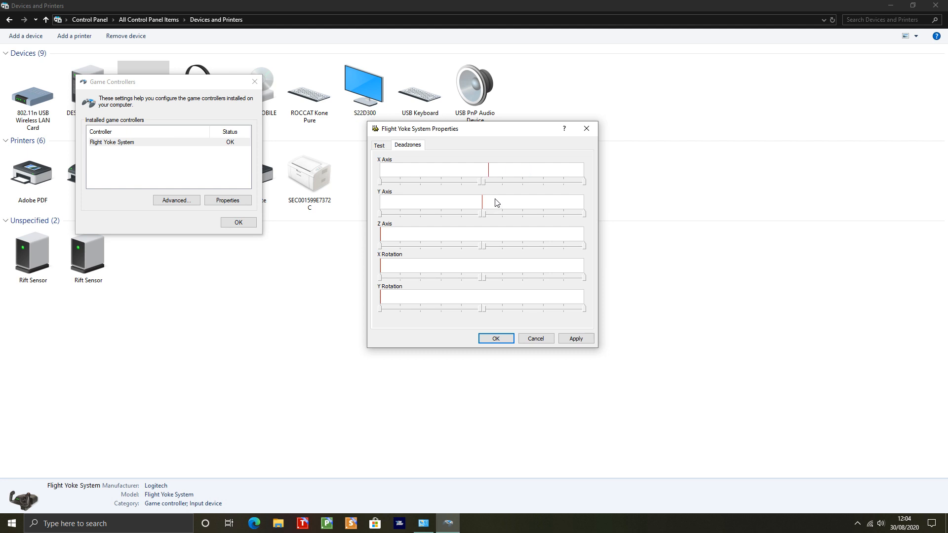
mouse_move(501, 195)
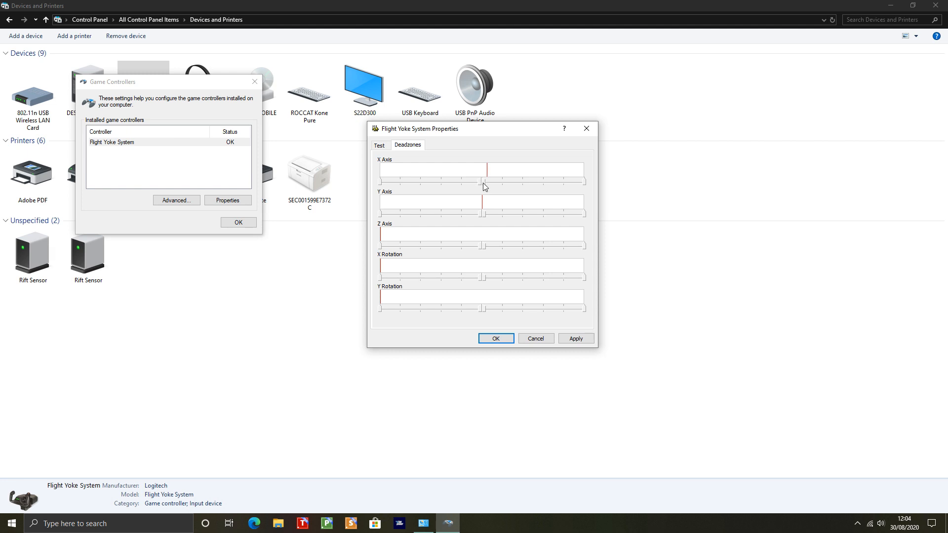
Slide the X Axis deadzone onto the red marker line and bring up its deadzone options
right_click(484, 187)
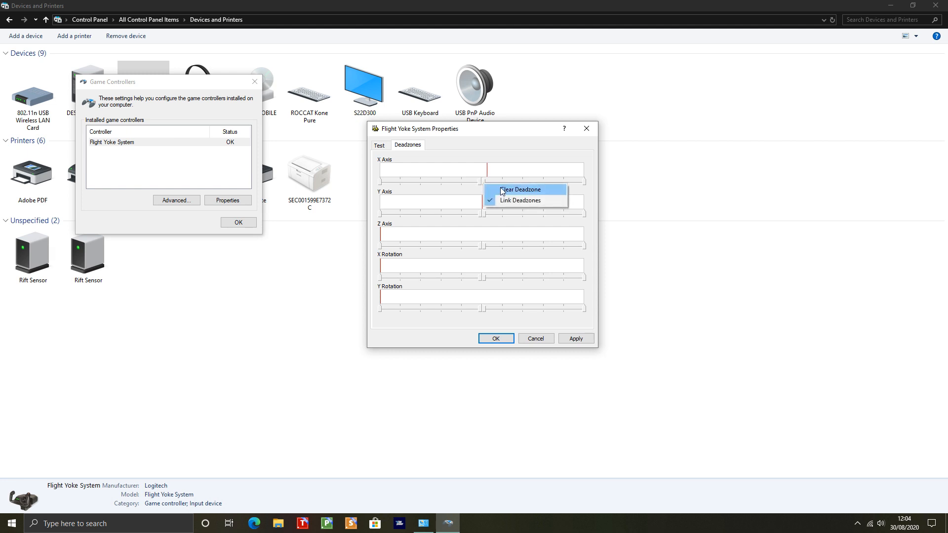
mouse_move(523, 200)
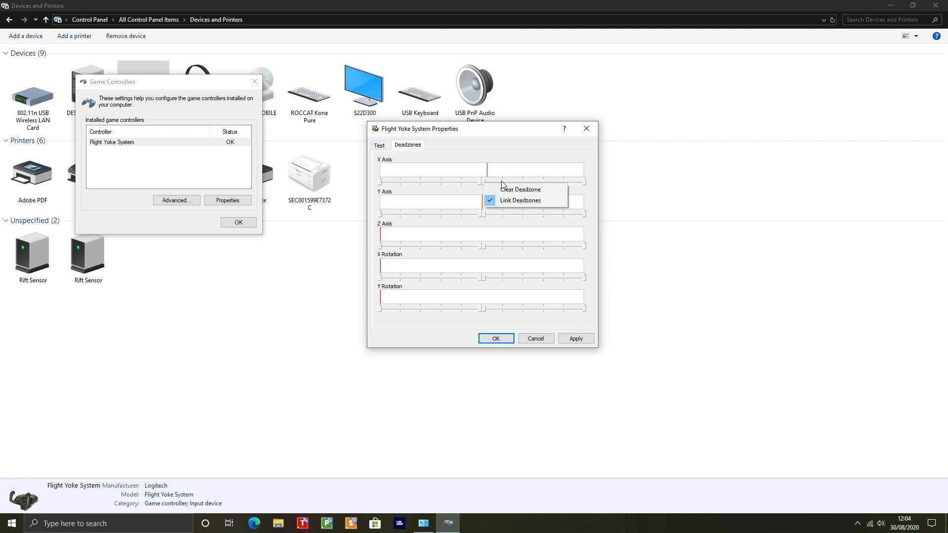
click(523, 170)
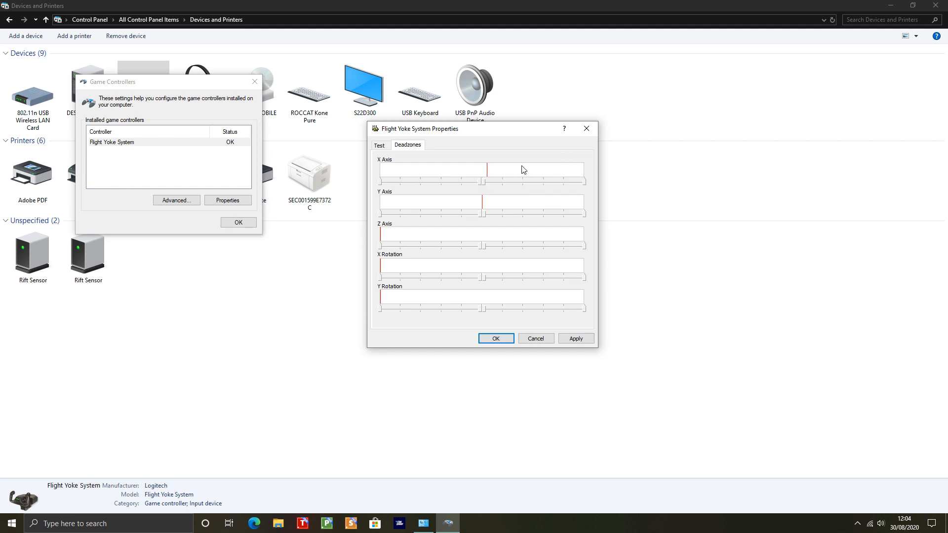
drag(523, 170, 483, 169)
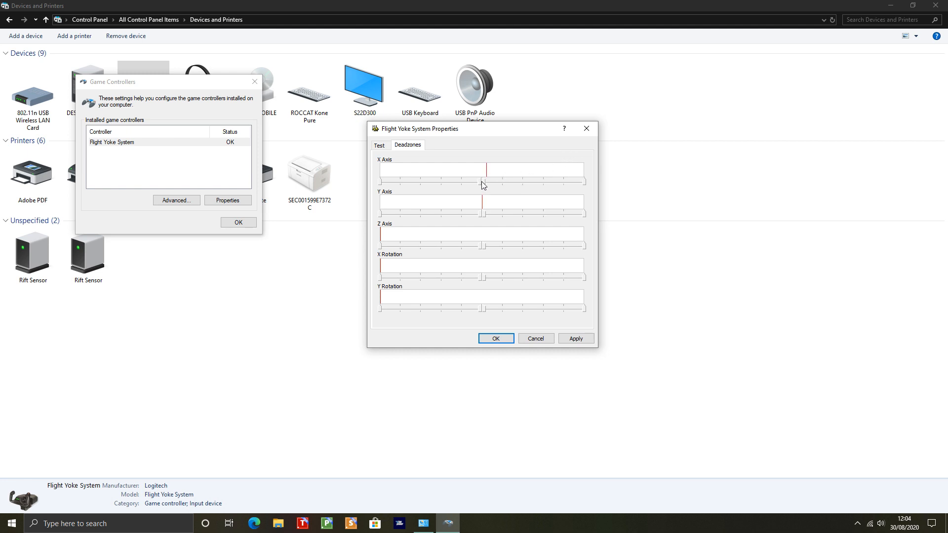
right_click(482, 184)
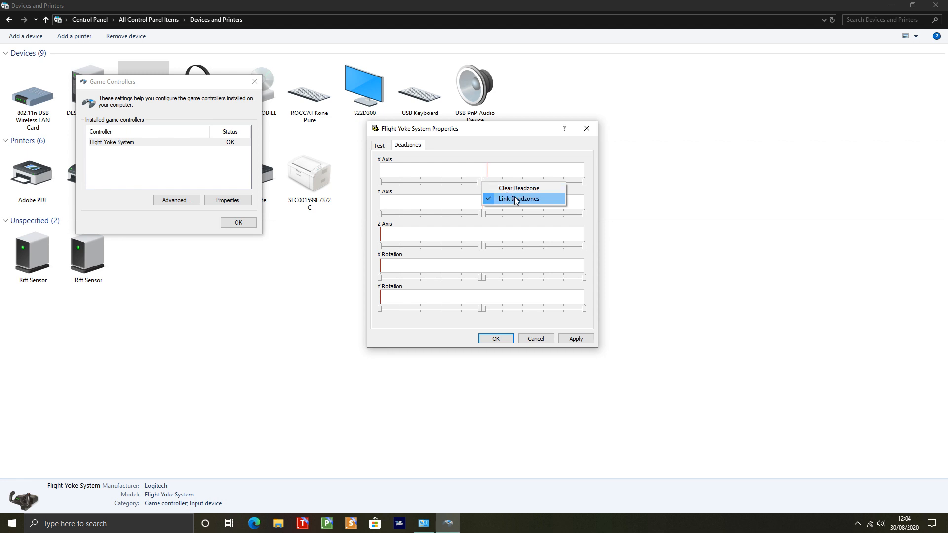
mouse_move(517, 200)
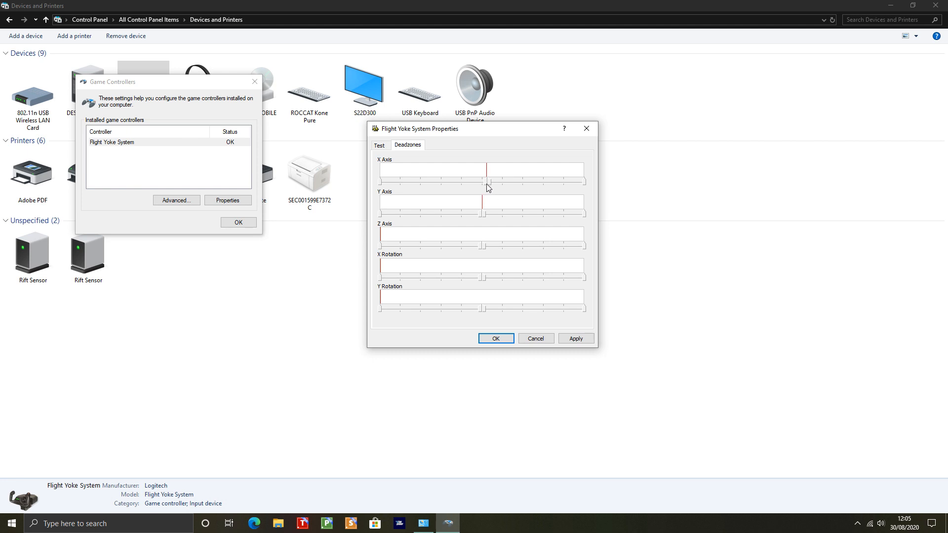
Enable Link Deadzones for the X Axis so the paired sliders stay centred on the red marker
right_click(487, 184)
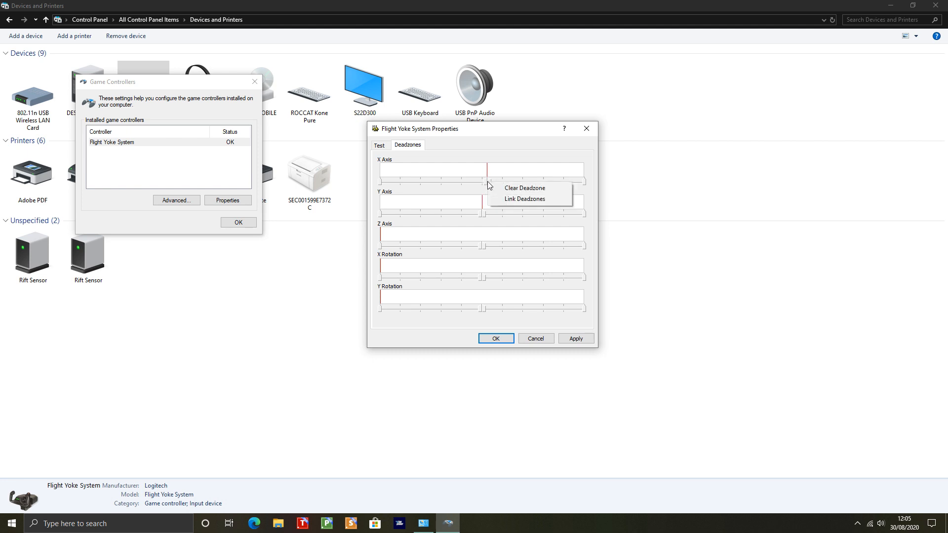
click(523, 199)
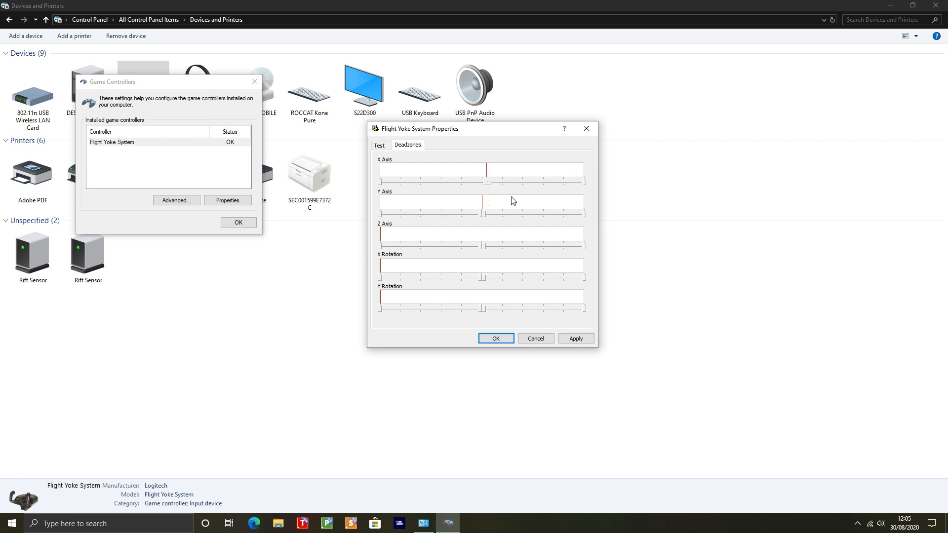
right_click(513, 201)
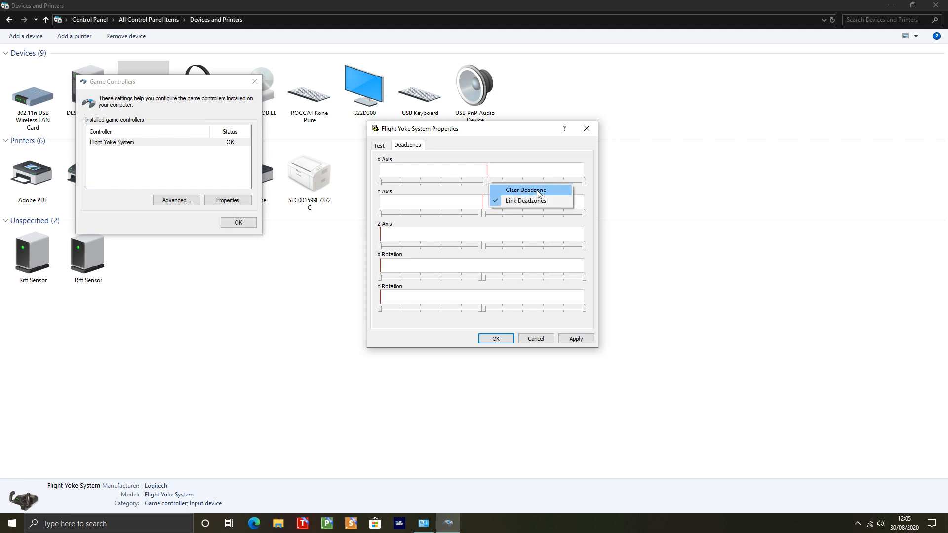
click(525, 190)
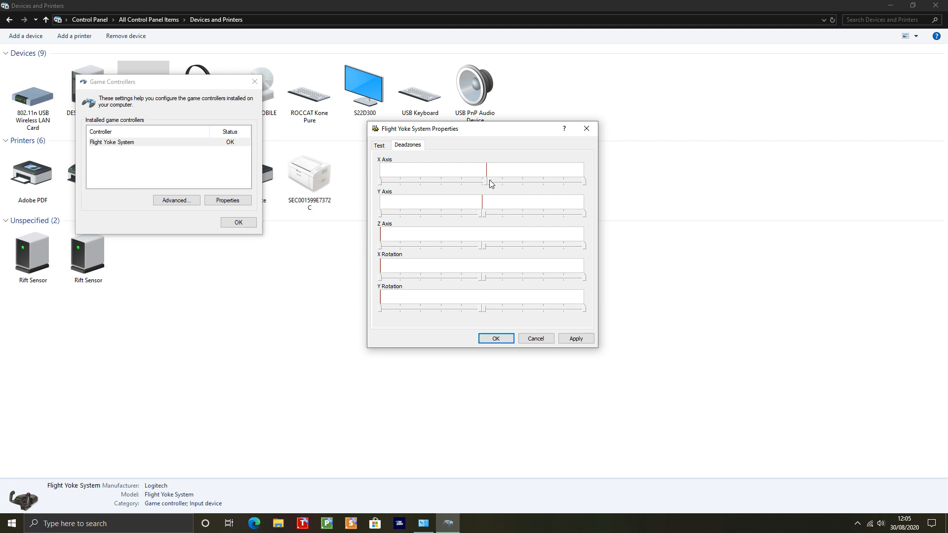
mouse_move(489, 189)
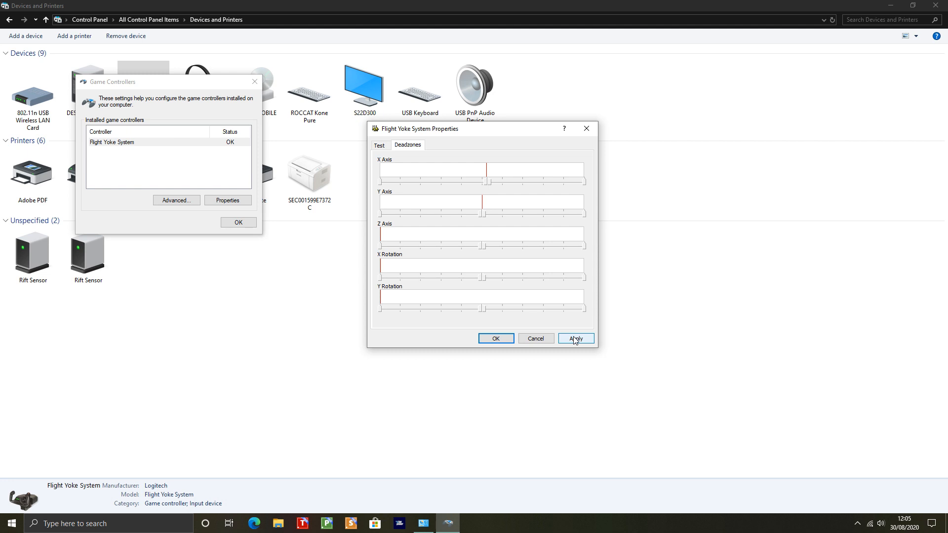
Apply the deadzone changes and close the properties with OK, leaving the Game Controllers list
click(574, 338)
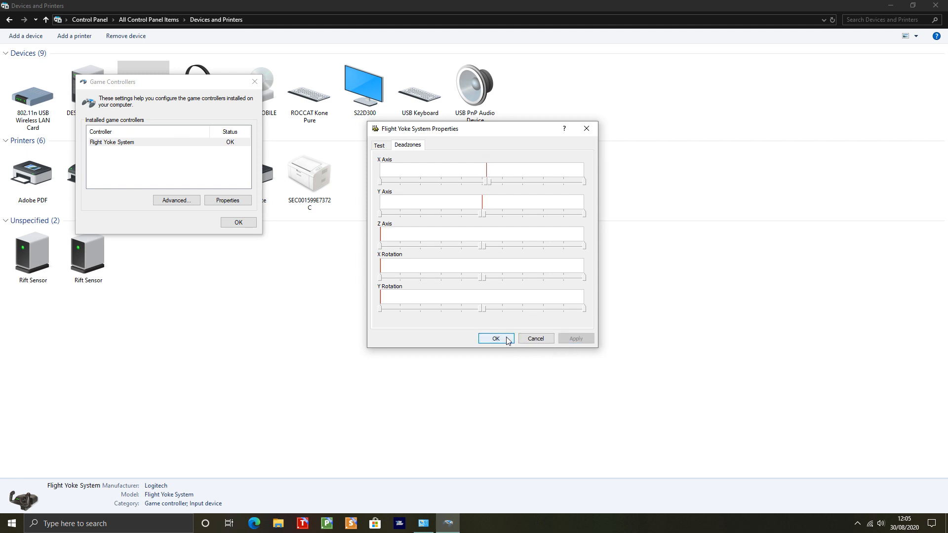
click(496, 338)
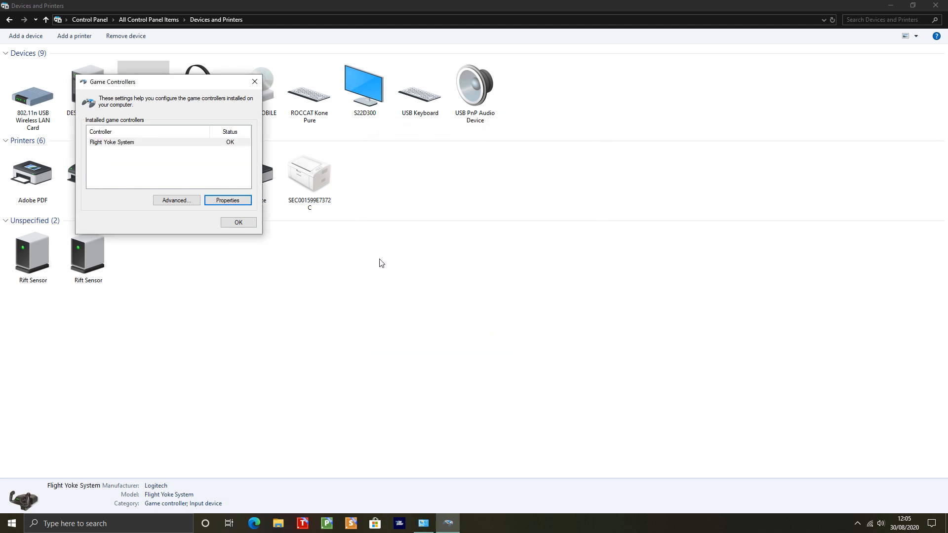
mouse_move(407, 266)
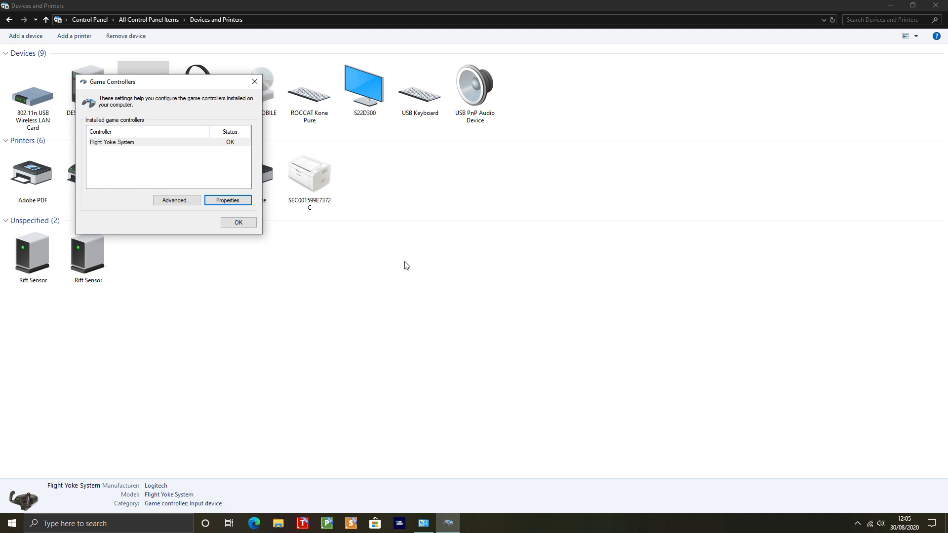